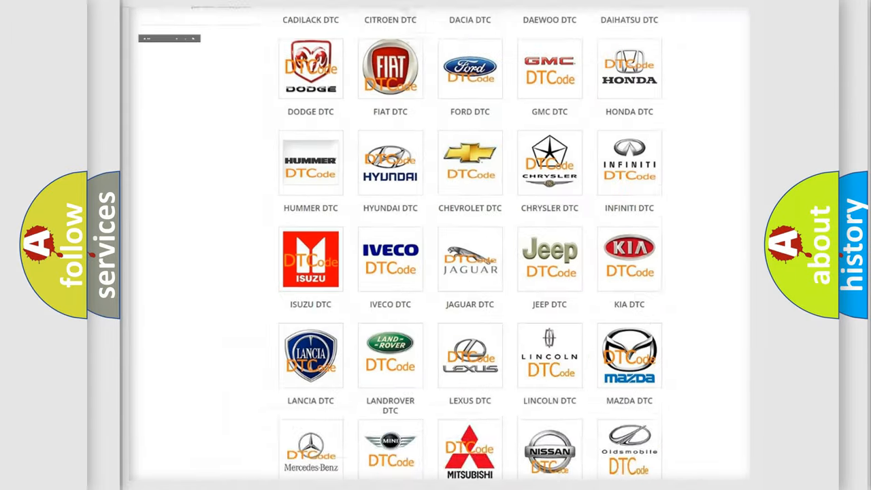
Step: Open the SATURN DTC tile and scroll through its trouble code list and back up
scroll("up", 3)
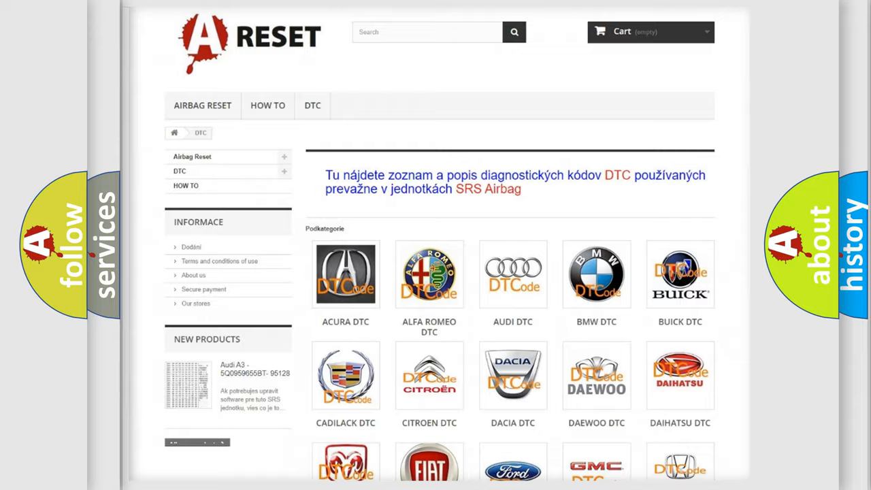
scroll("down", 3)
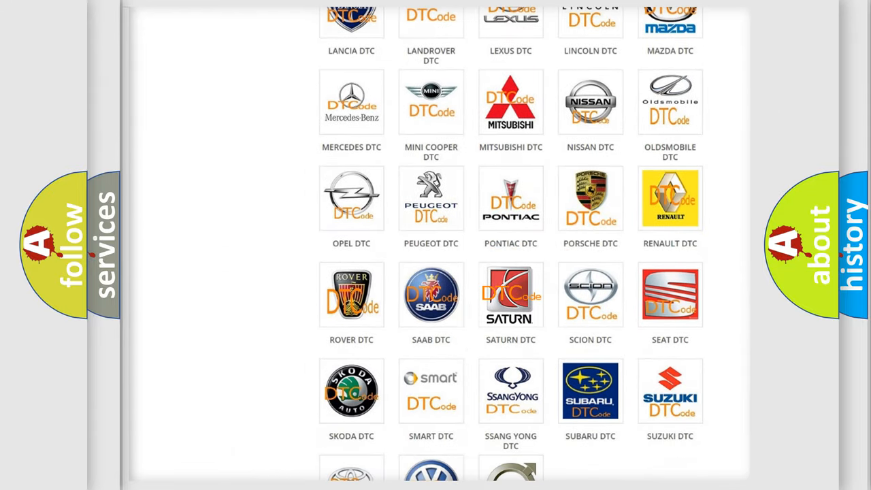
left_click(510, 295)
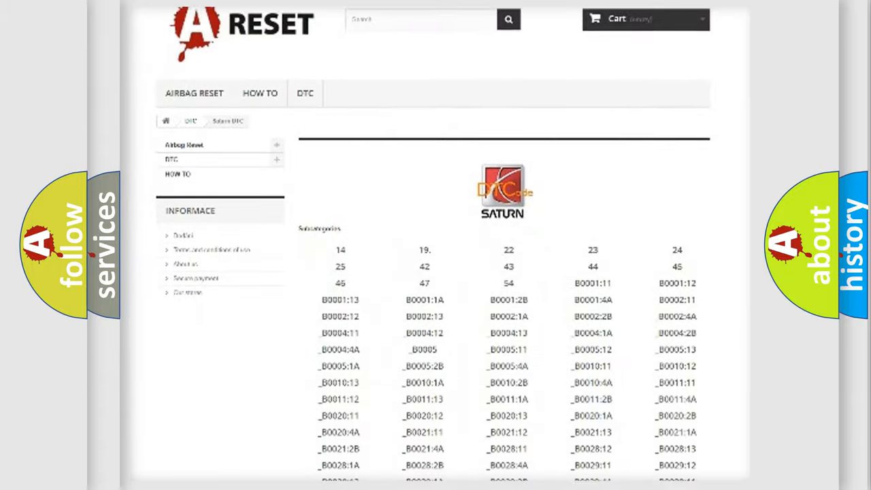
scroll("down", 3)
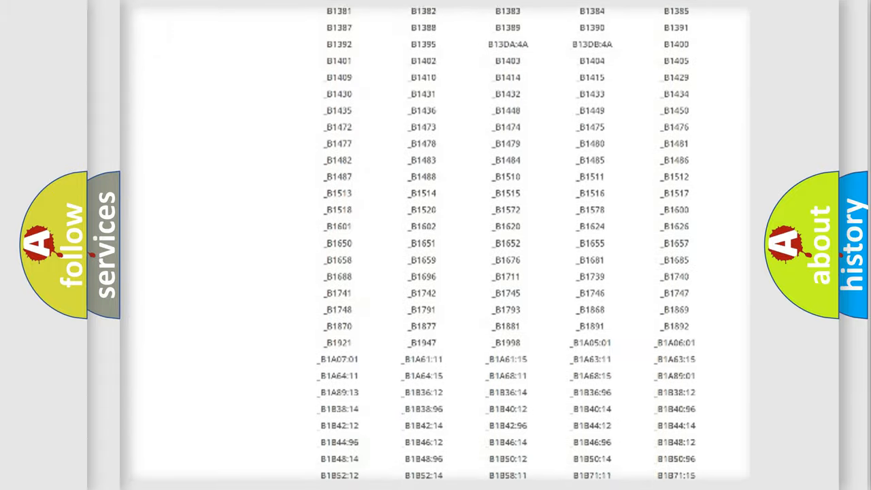
scroll("up", 3)
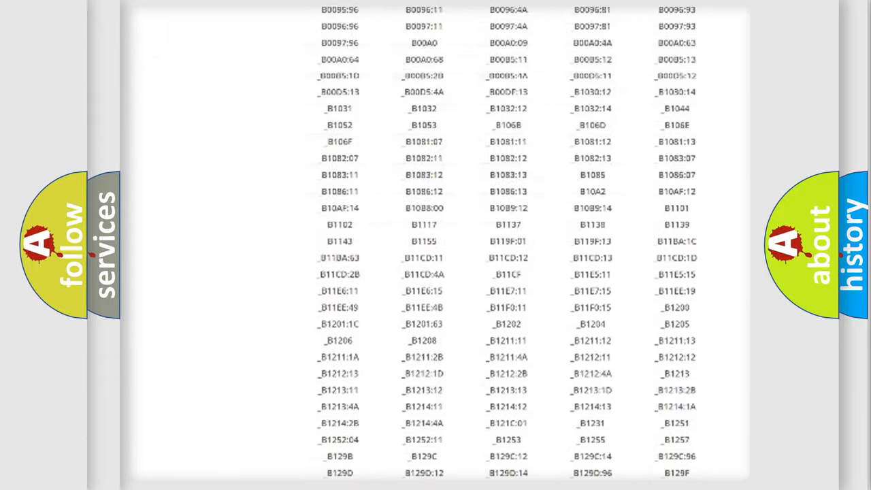
scroll("up", 3)
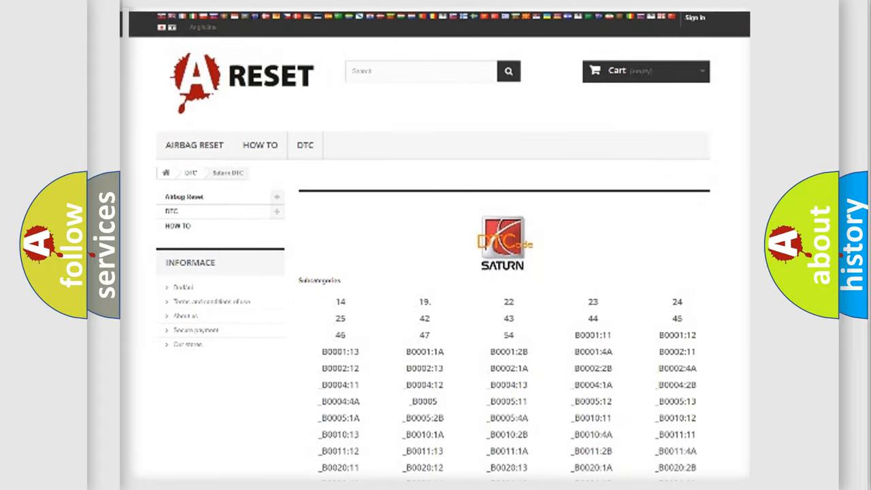